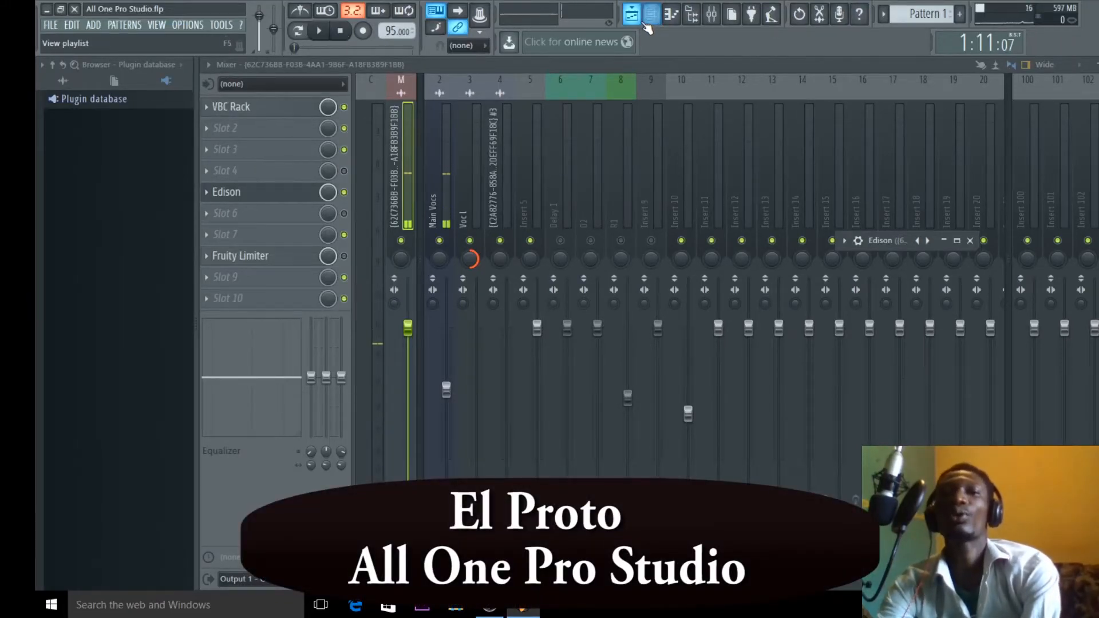
- Show the Playlist with the recorded vocal clip on the first track
{"action": "left_click", "coordinate": [652, 12]}
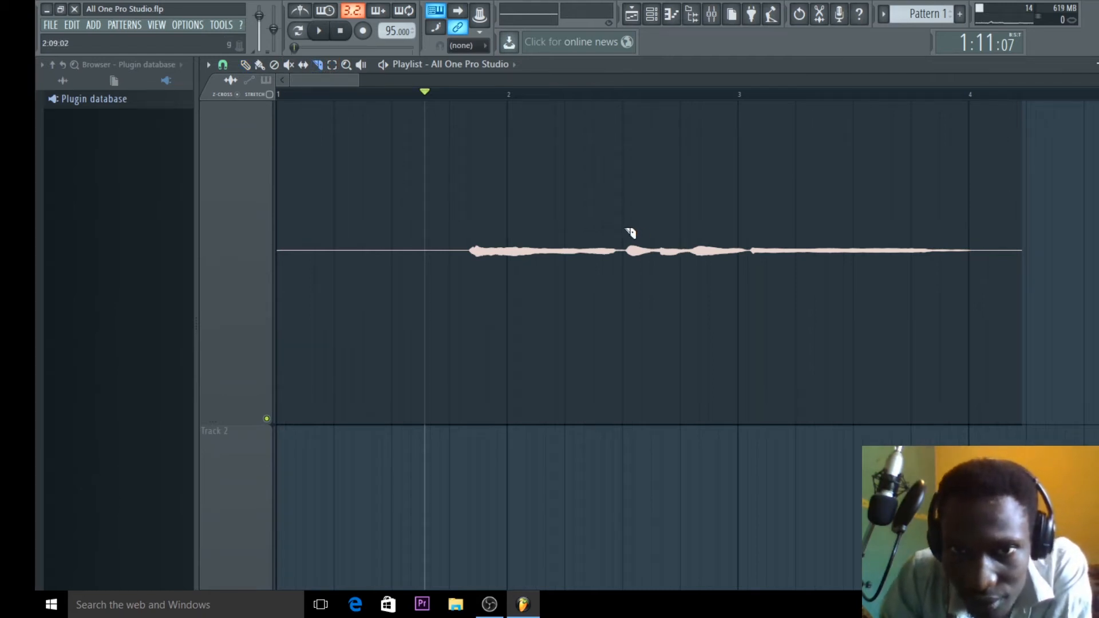
- Slice the vocal clip into two parts and bring up its sample settings
{"action": "left_click", "coordinate": [623, 250]}
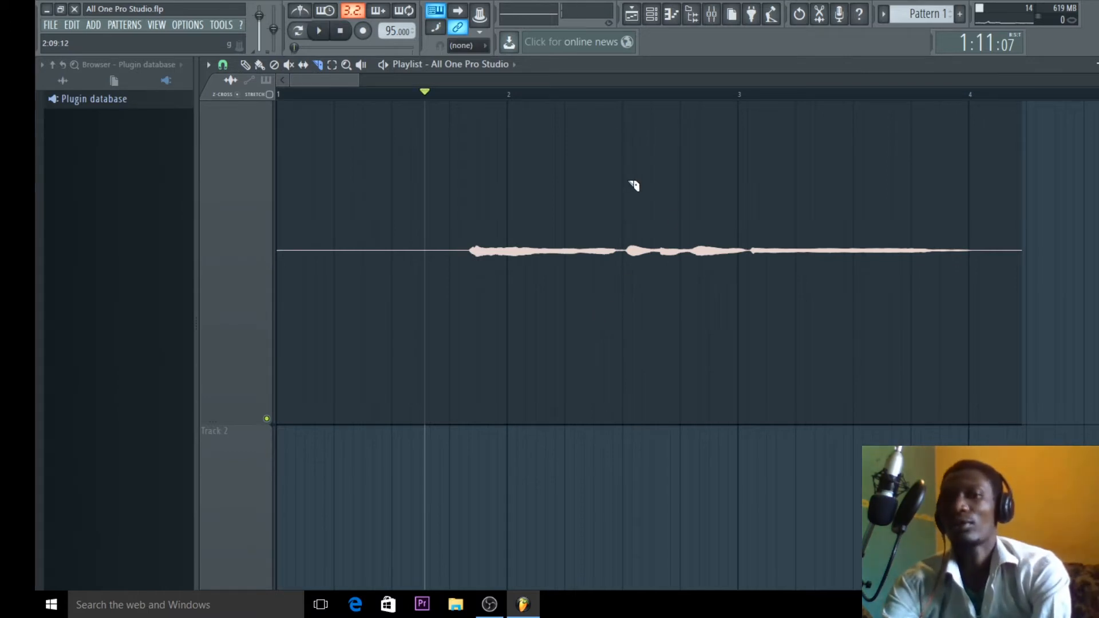
{"action": "left_click", "coordinate": [244, 64]}
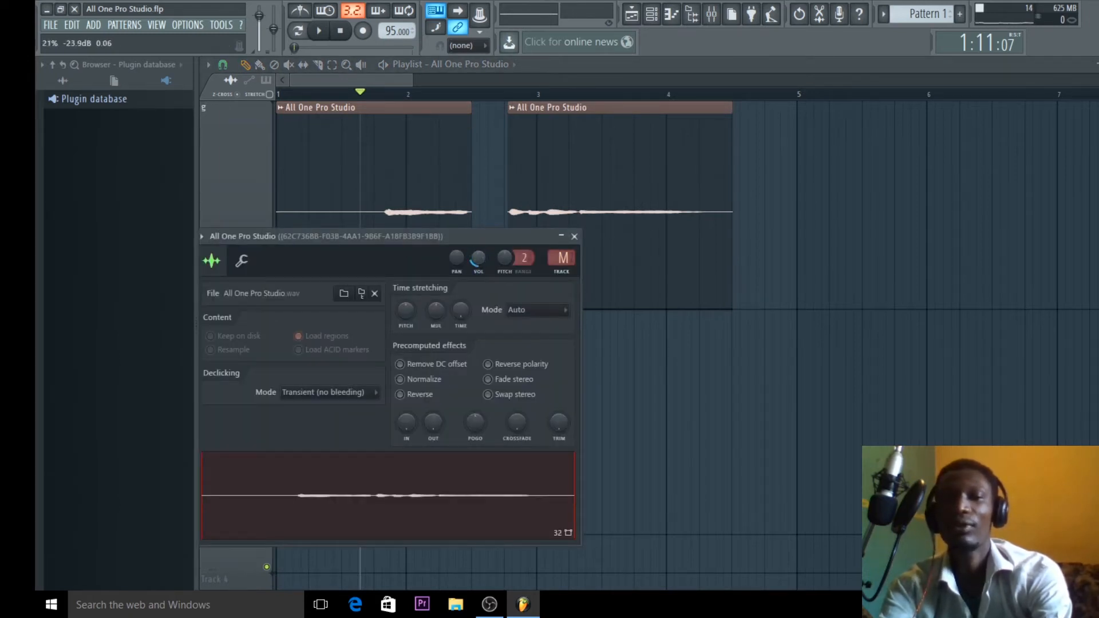
- Close the clip's sample settings, leaving the two split clips in the playlist
{"action": "left_click", "coordinate": [318, 30]}
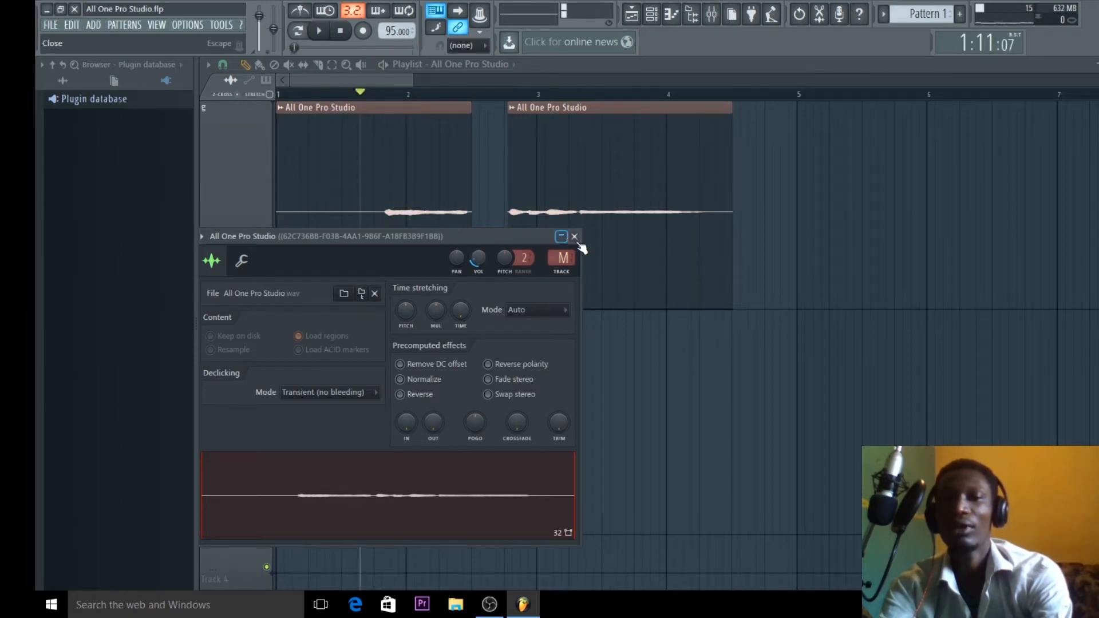
{"action": "left_click", "coordinate": [575, 235]}
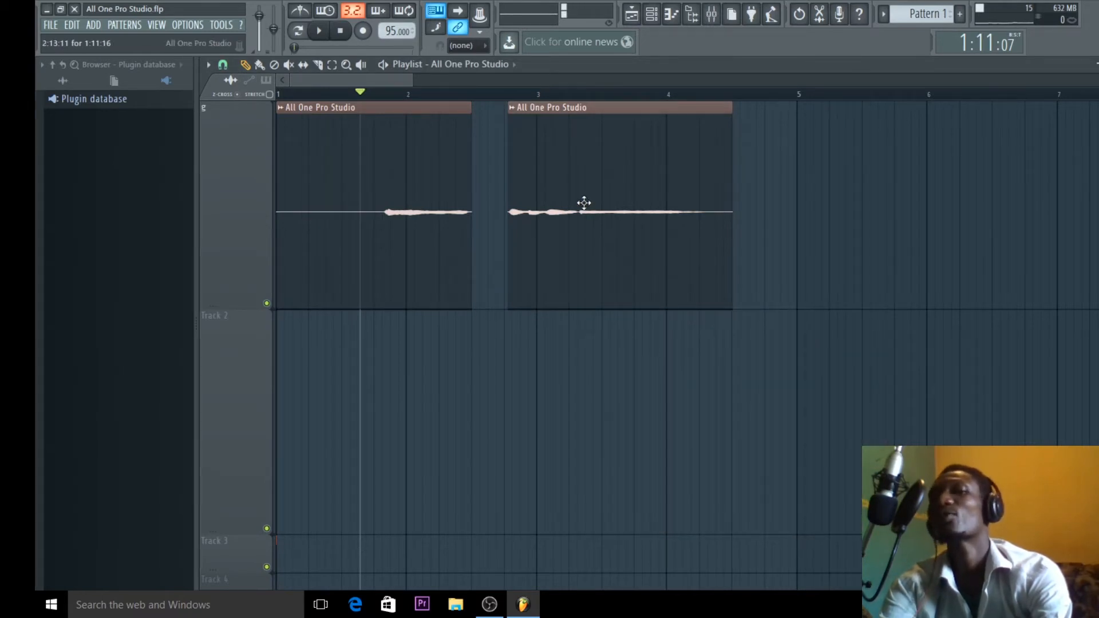
{"action": "double_click", "coordinate": [584, 211]}
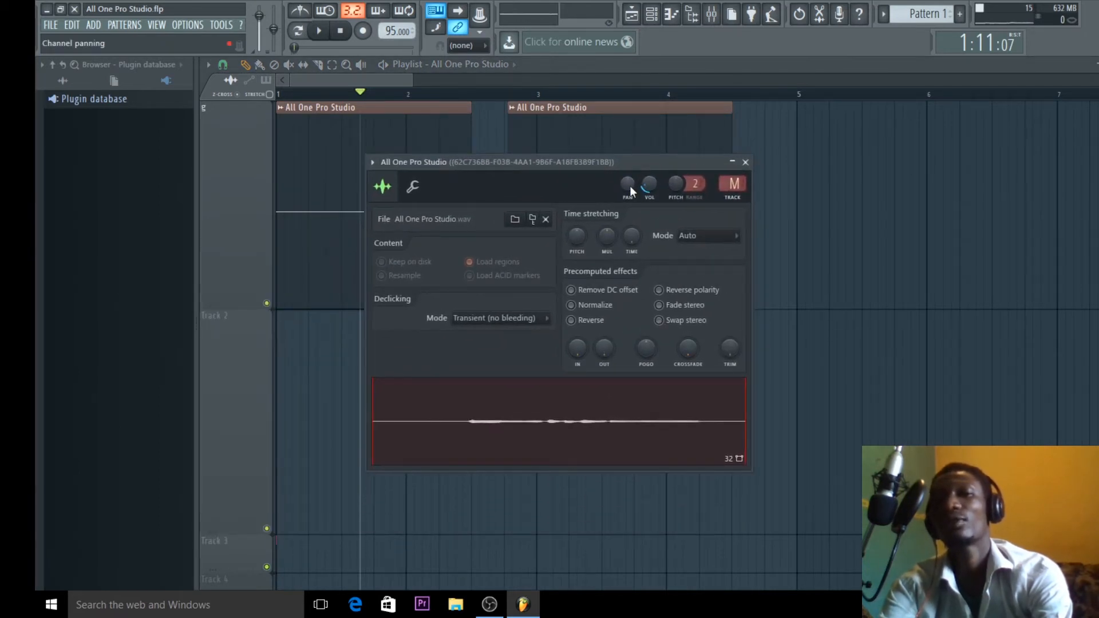
{"action": "left_click", "coordinate": [648, 184]}
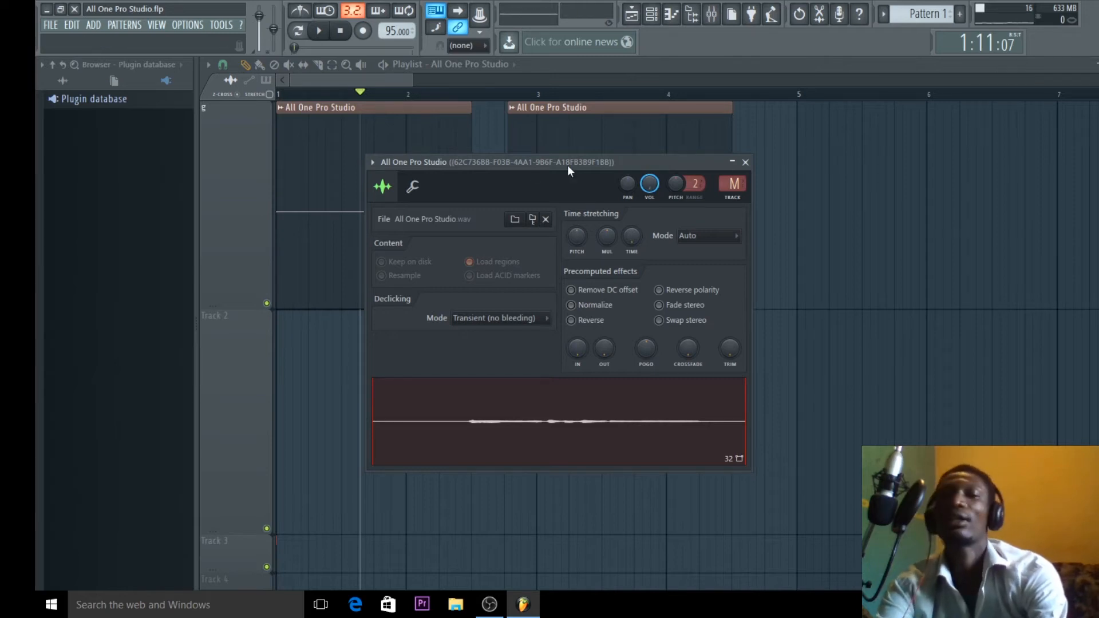
{"action": "left_click_drag", "start_coordinate": [498, 162], "coordinate": [582, 254]}
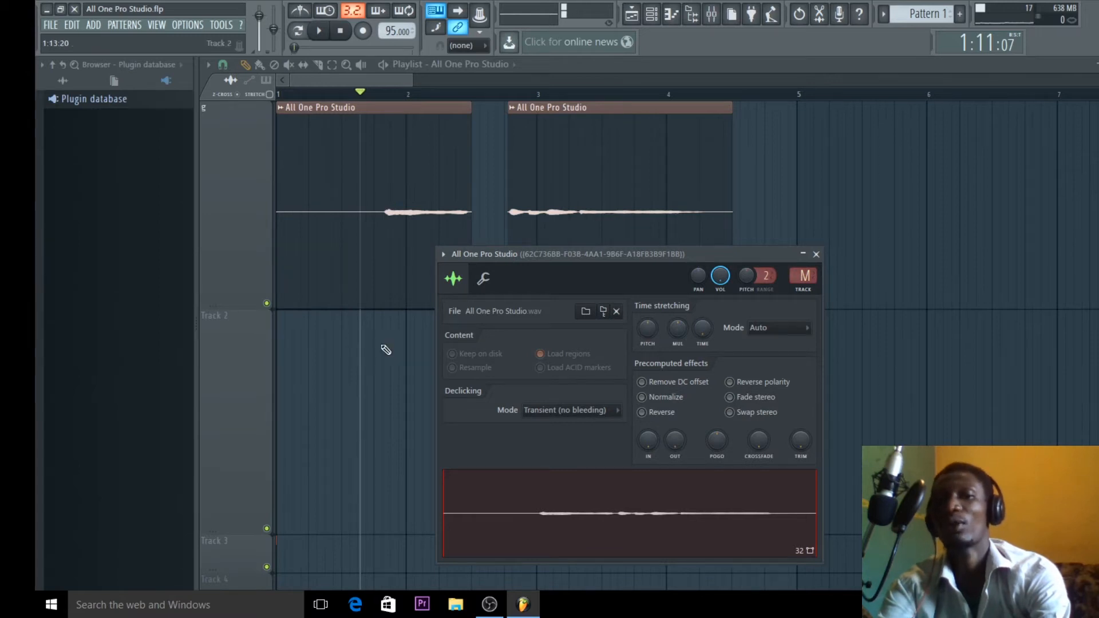
{"action": "left_click", "coordinate": [816, 254]}
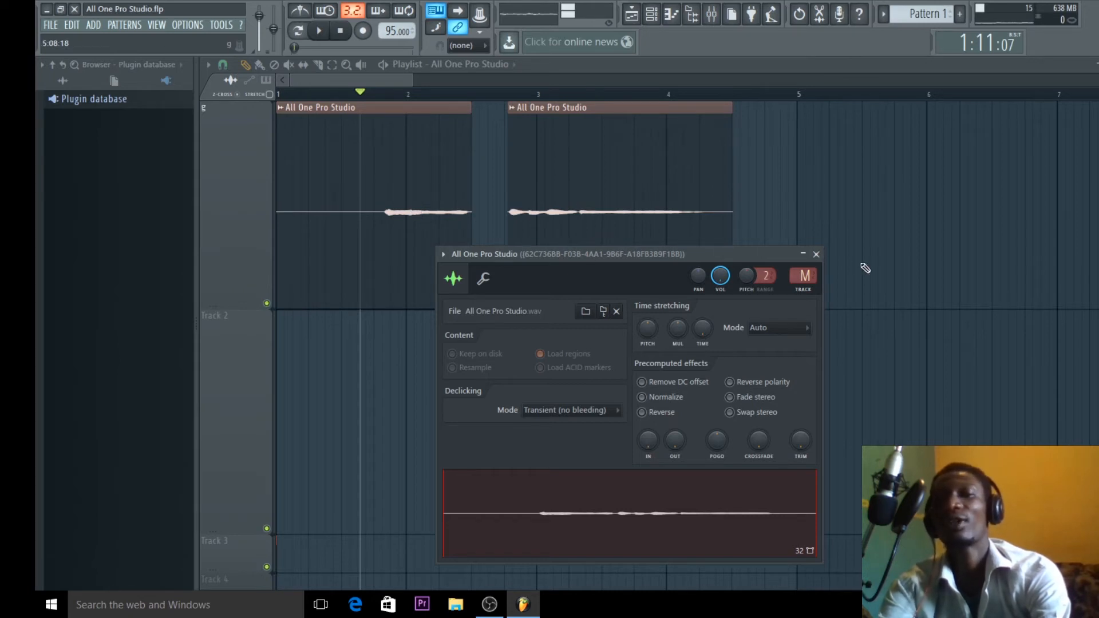
{"action": "left_click", "coordinate": [816, 254]}
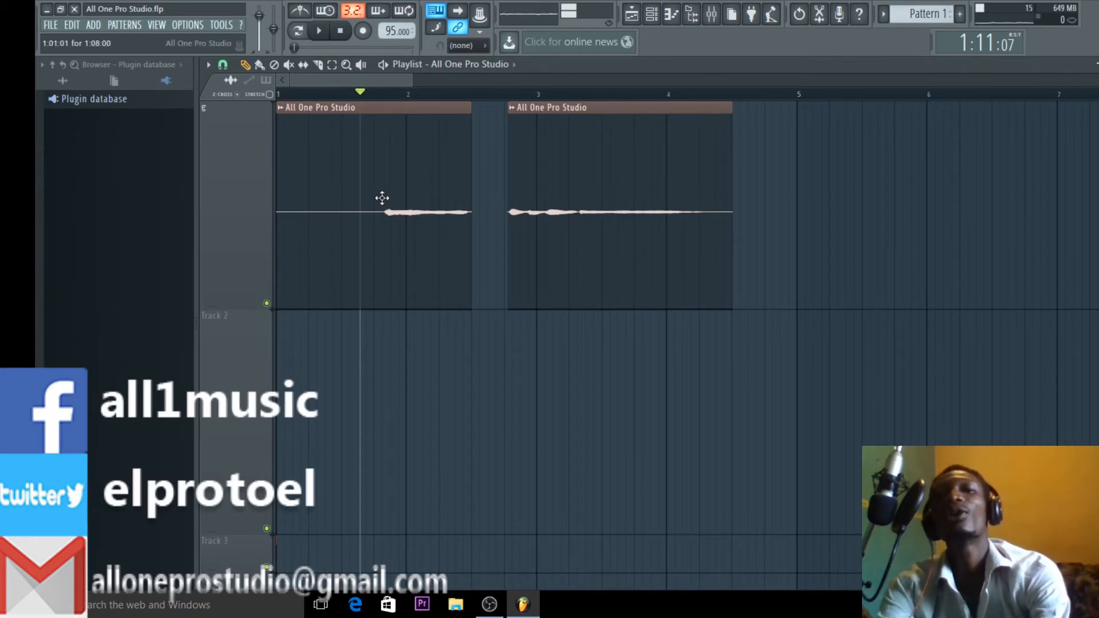
{"action": "mouse_move", "coordinate": [400, 200]}
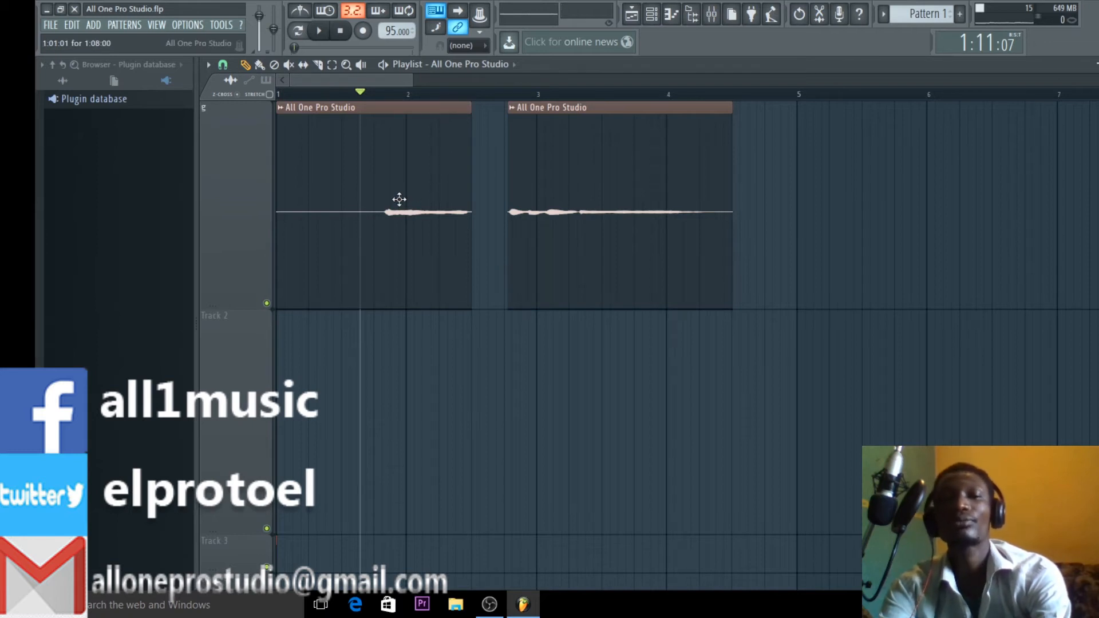
{"action": "double_click", "coordinate": [399, 199]}
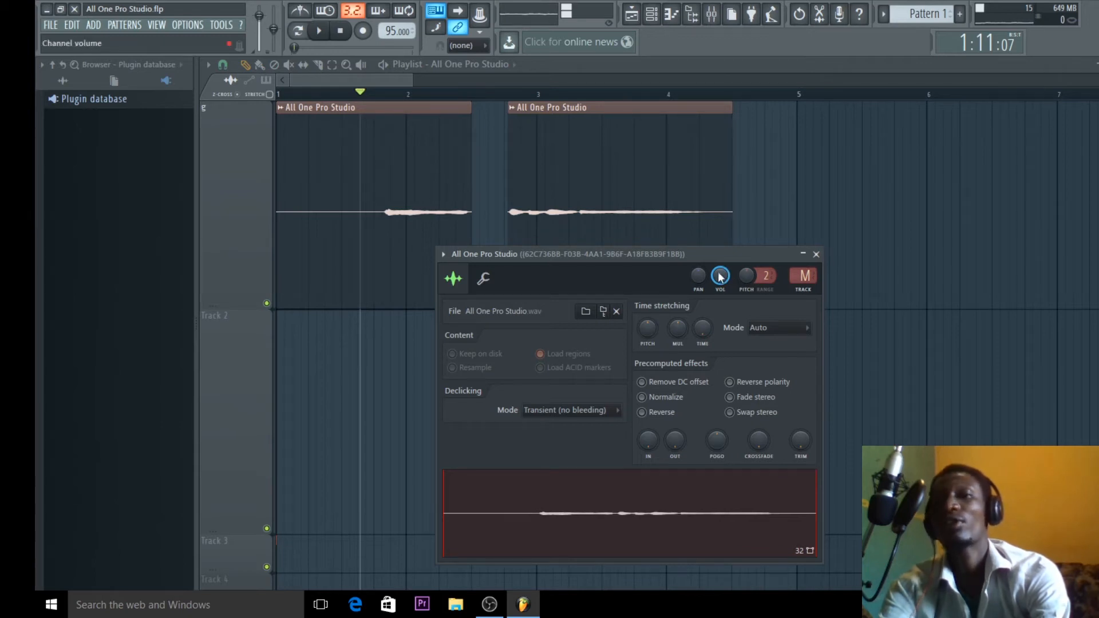
{"action": "left_click", "coordinate": [321, 32]}
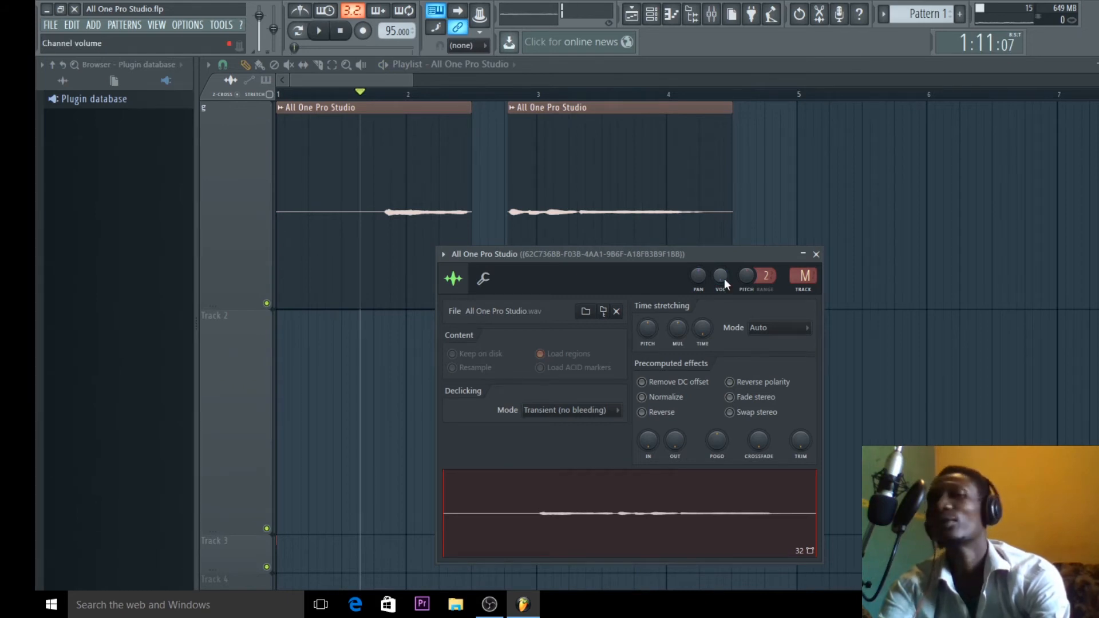
{"action": "left_click", "coordinate": [318, 30]}
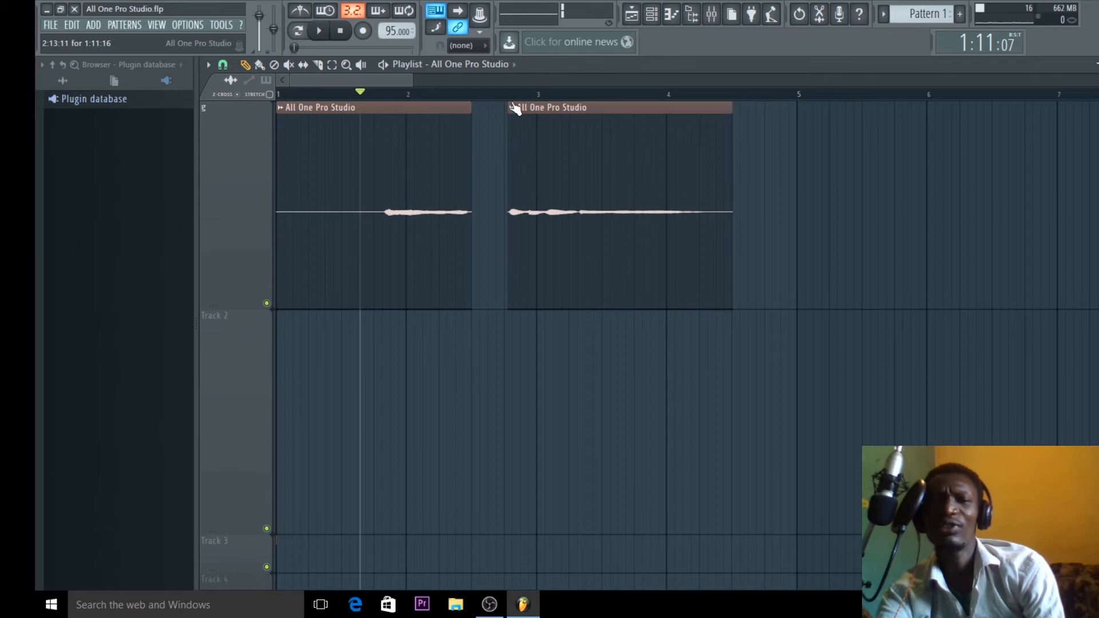
{"action": "mouse_move", "coordinate": [519, 121]}
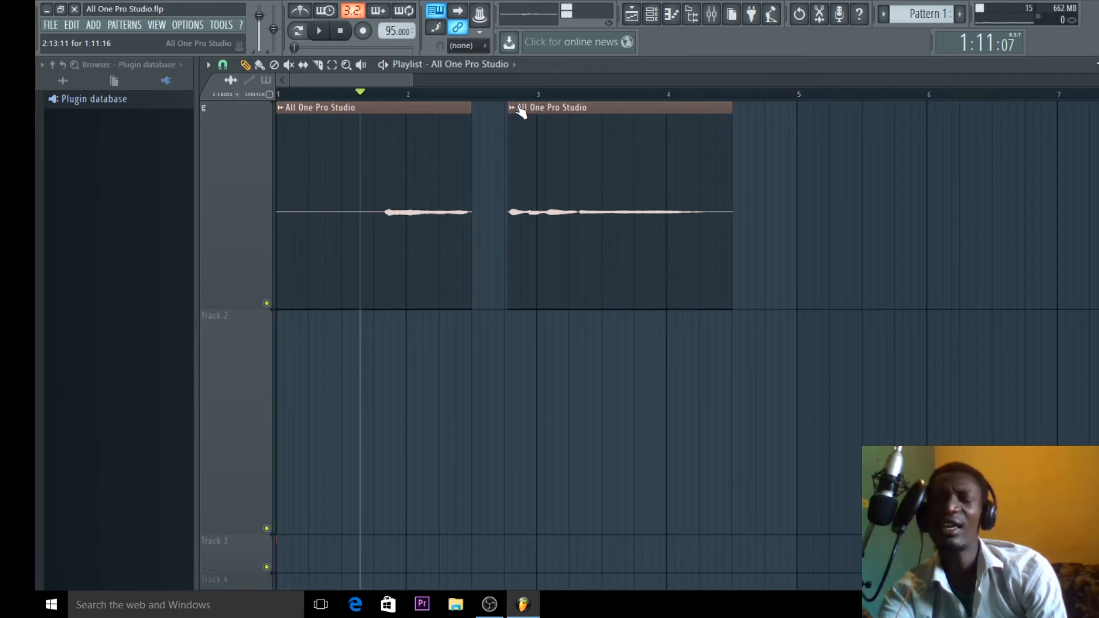
- Make the second clip unique so it becomes 'All One Pro Studio #3'
{"action": "right_click", "coordinate": [523, 109]}
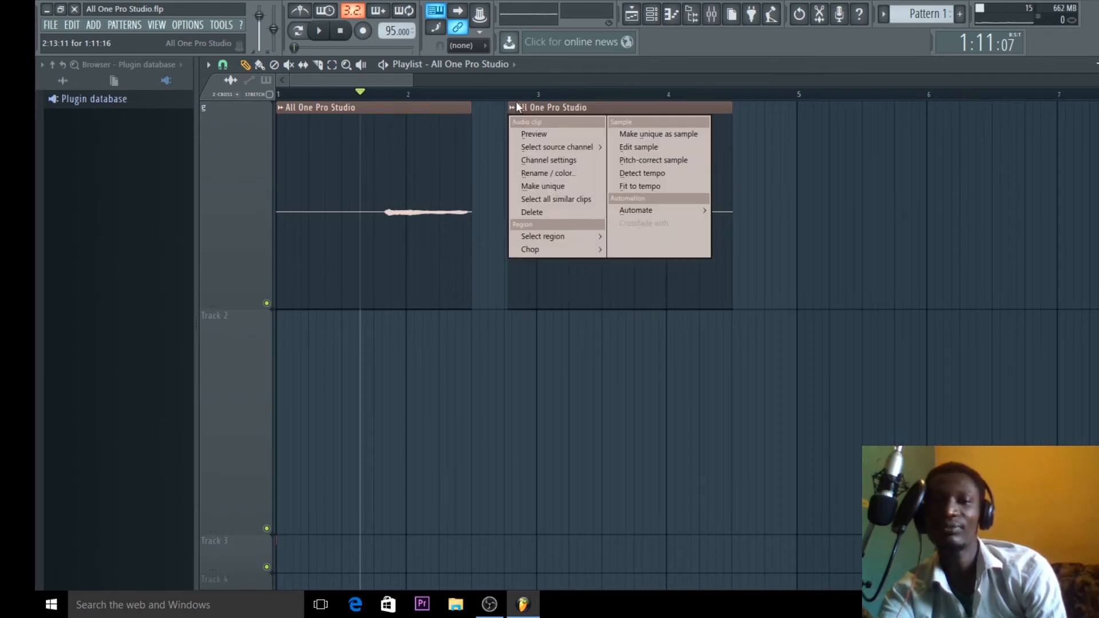
{"action": "mouse_move", "coordinate": [623, 188]}
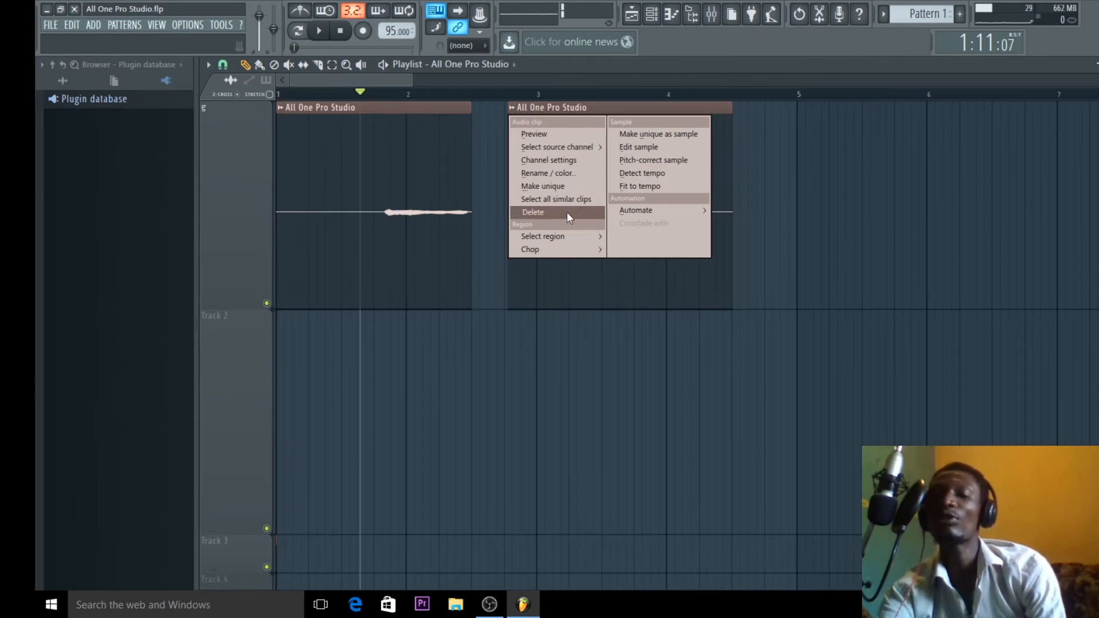
{"action": "mouse_move", "coordinate": [557, 185]}
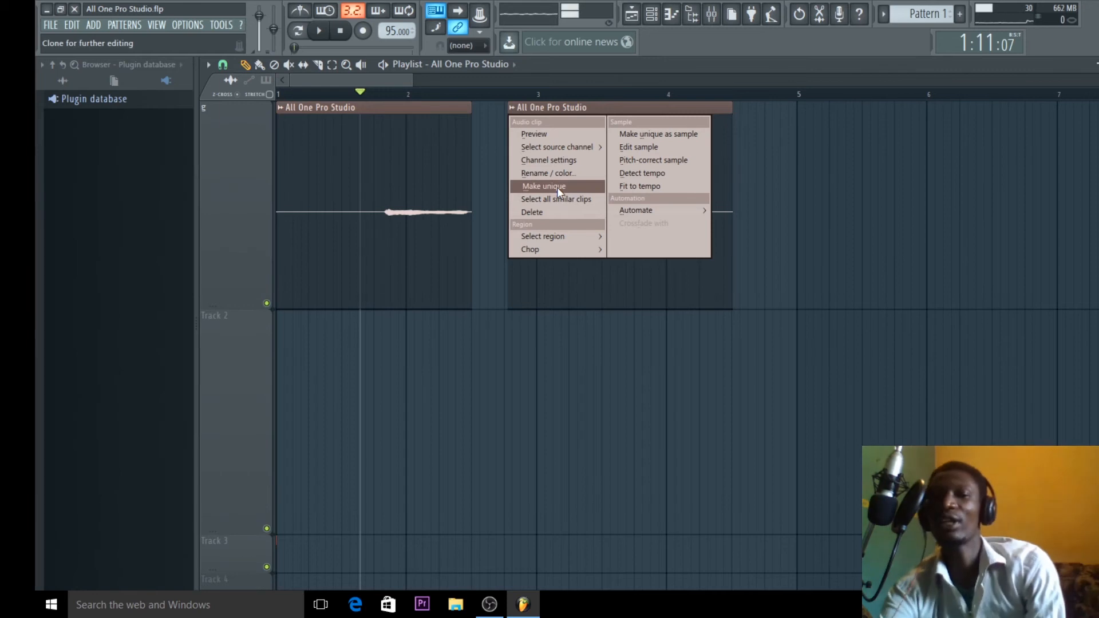
{"action": "mouse_move", "coordinate": [560, 152]}
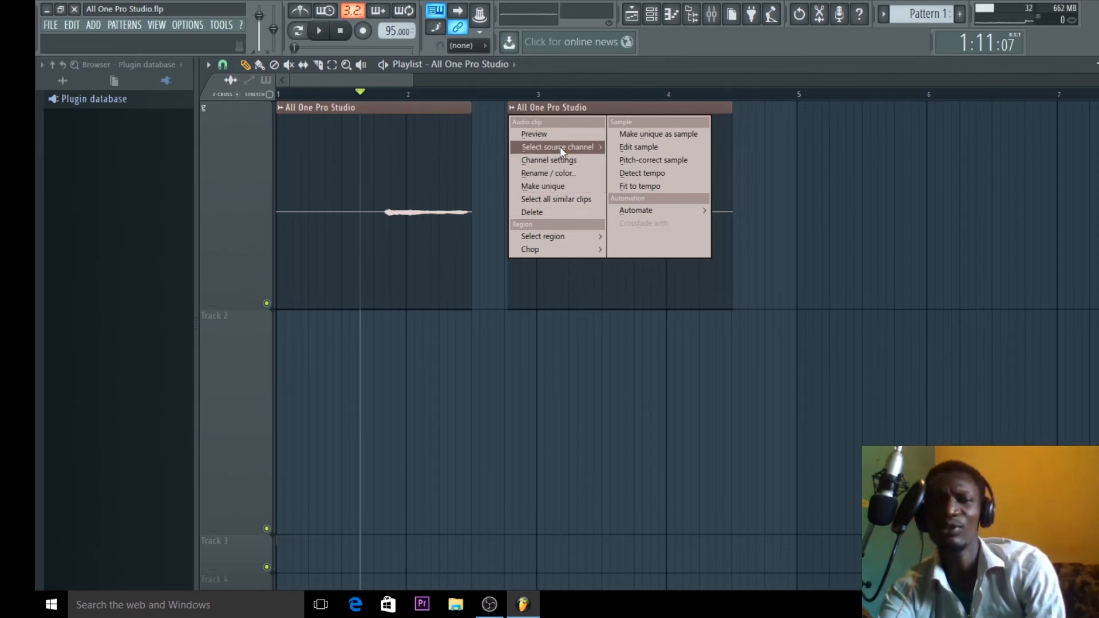
{"action": "mouse_move", "coordinate": [558, 180]}
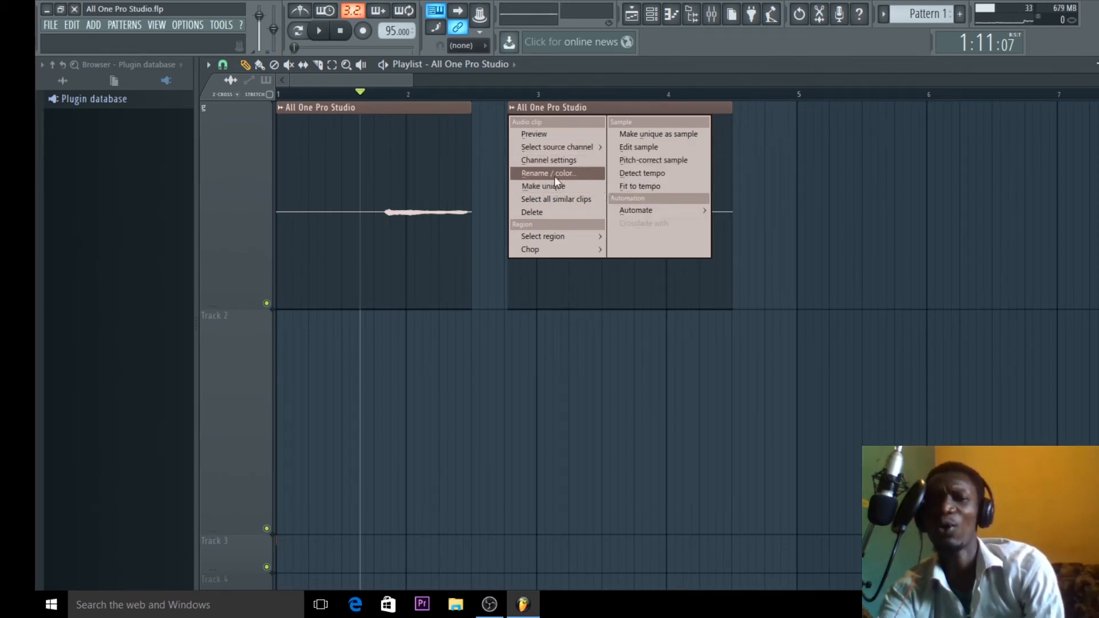
{"action": "mouse_move", "coordinate": [554, 186]}
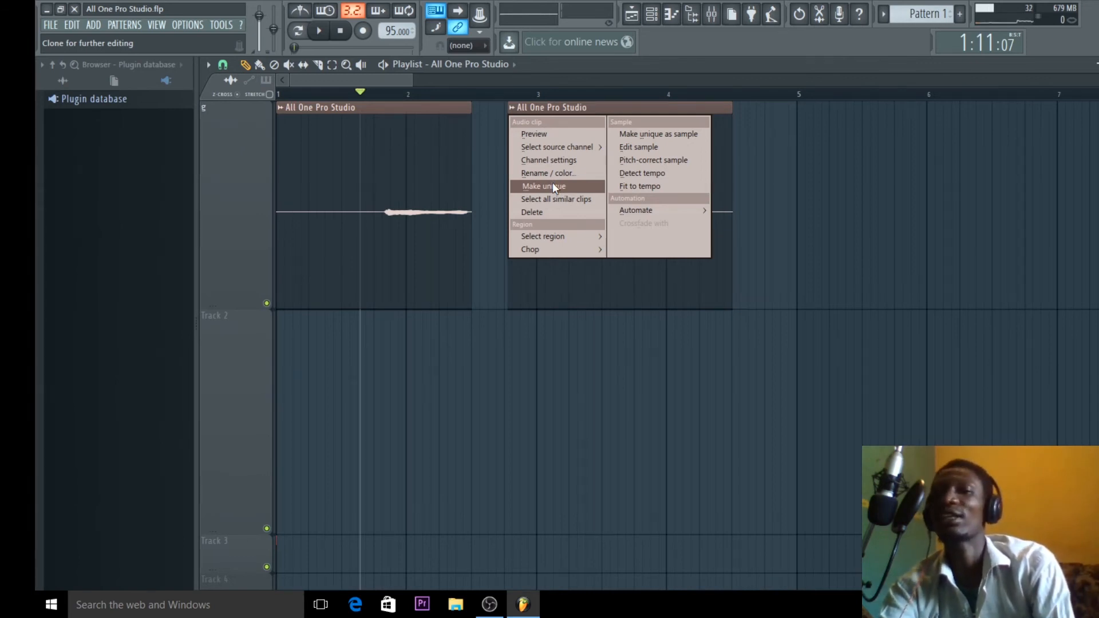
{"action": "left_click", "coordinate": [543, 185]}
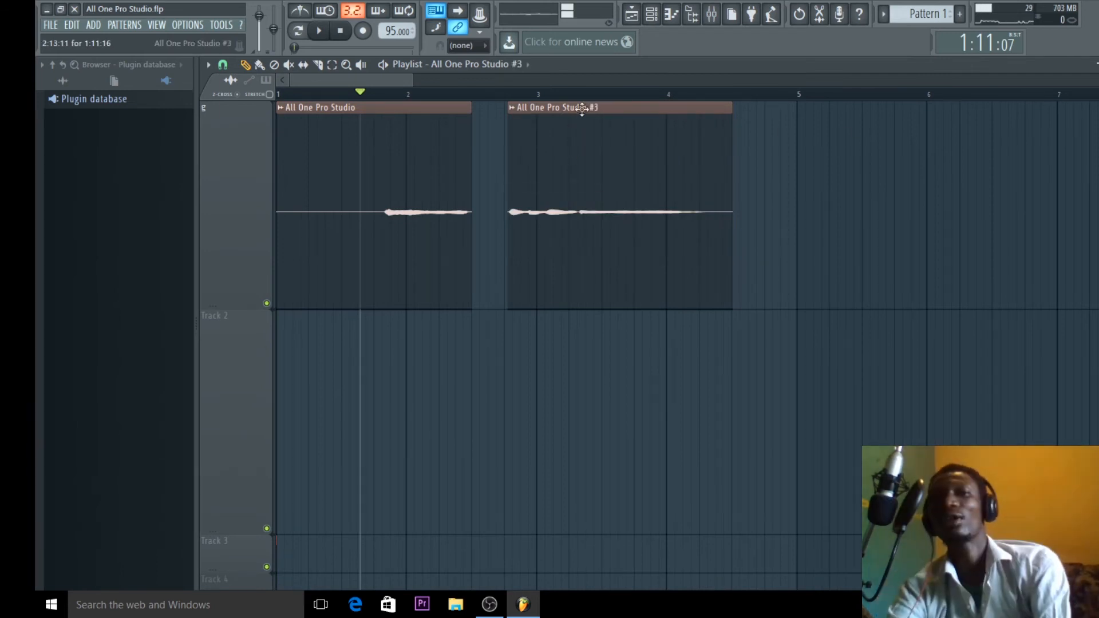
{"action": "mouse_move", "coordinate": [567, 156]}
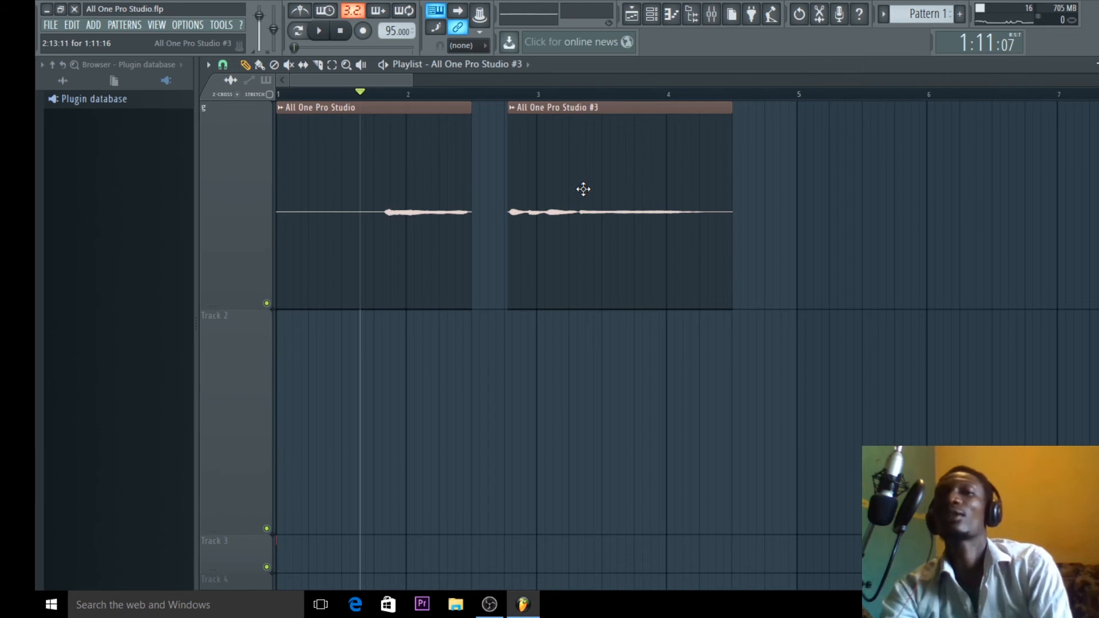
{"action": "mouse_move", "coordinate": [581, 120]}
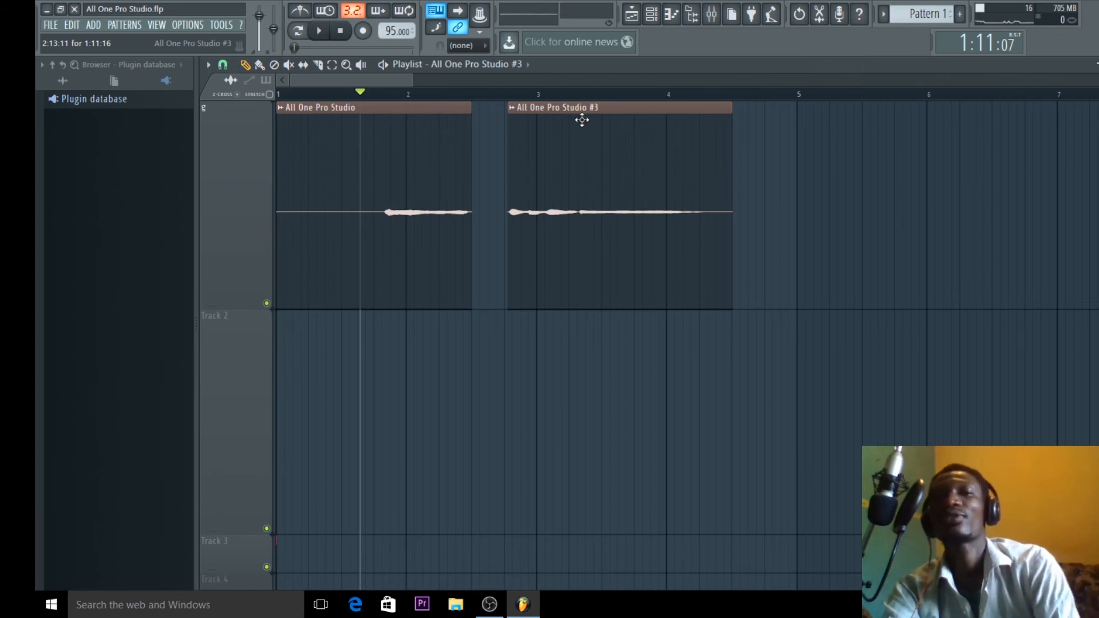
- Bring up the sample settings of the All One Pro Studio #3 clip
{"action": "double_click", "coordinate": [582, 108]}
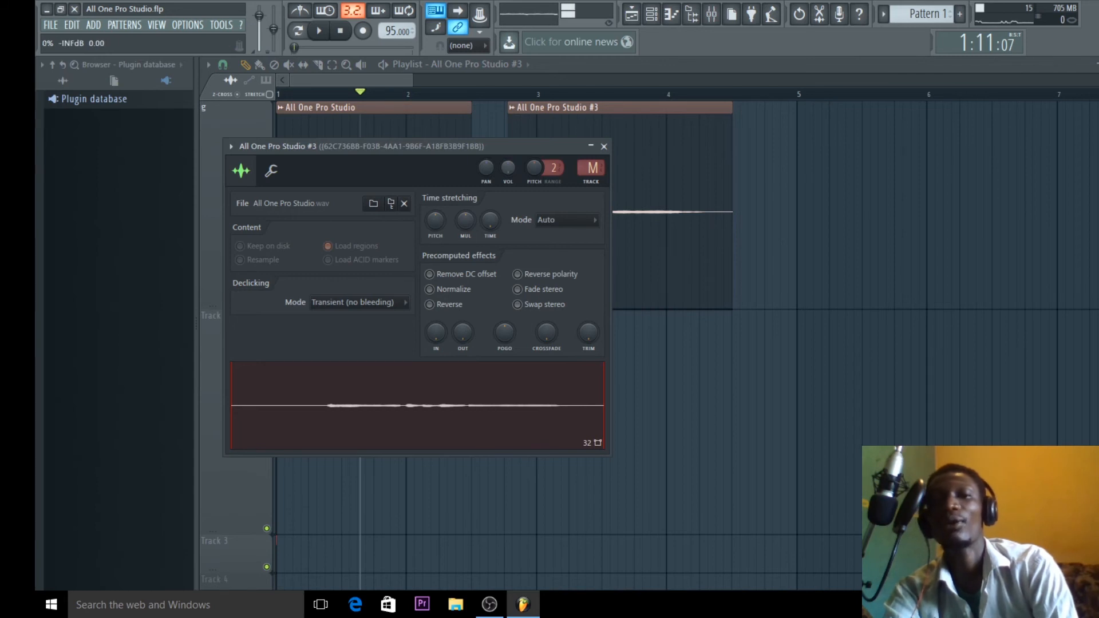
- Give All One Pro Studio #3 its own VOL knob setting and close its settings
{"action": "left_click", "coordinate": [604, 147]}
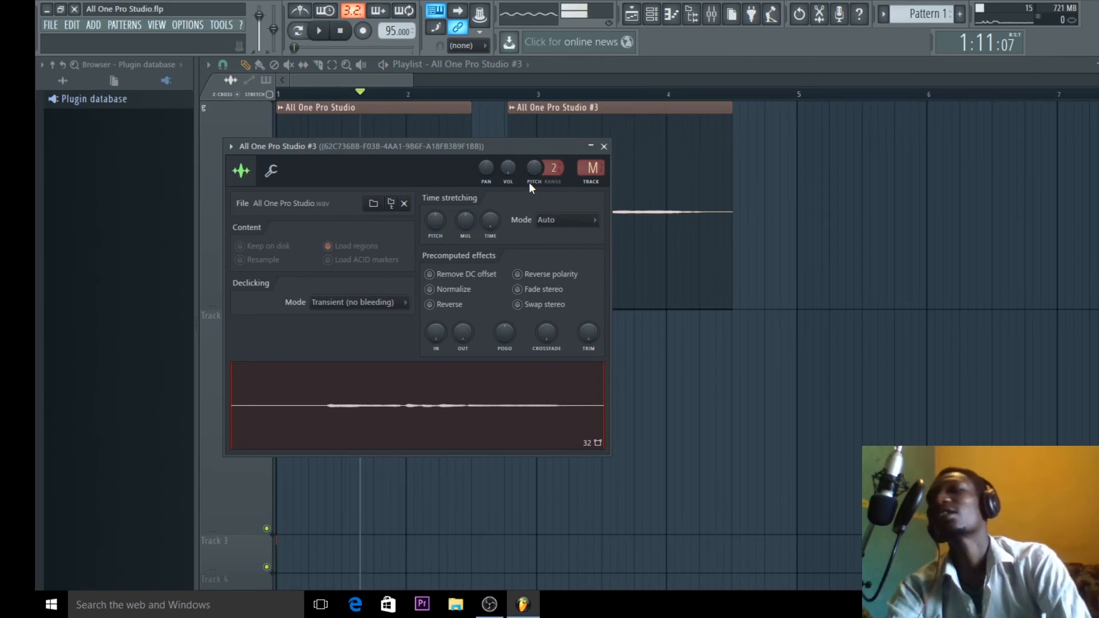
{"action": "mouse_move", "coordinate": [605, 147]}
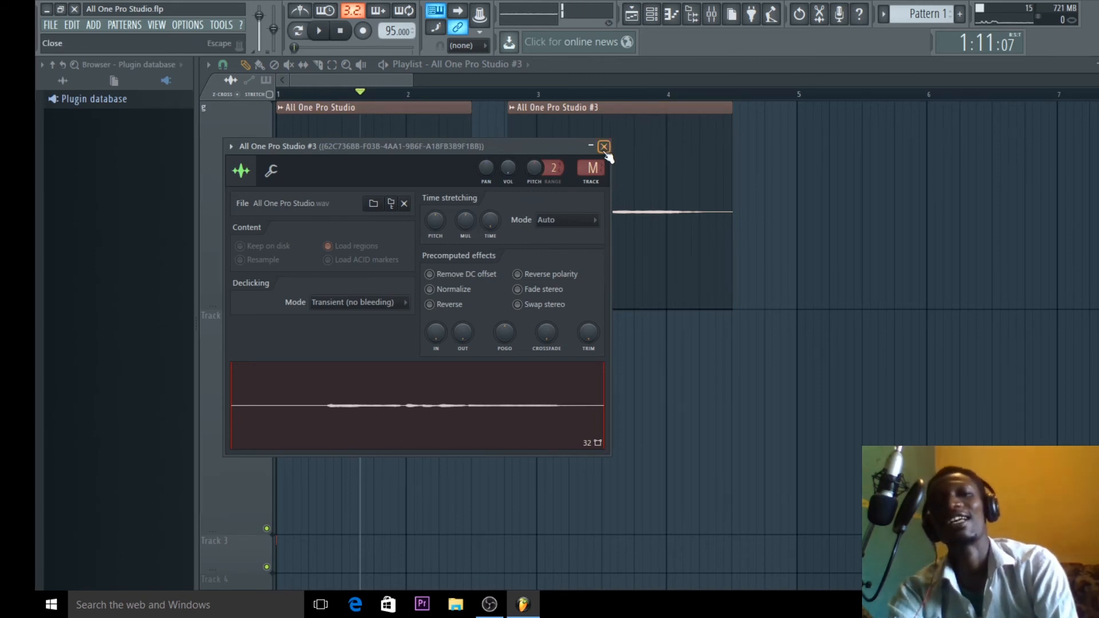
{"action": "left_click", "coordinate": [605, 147]}
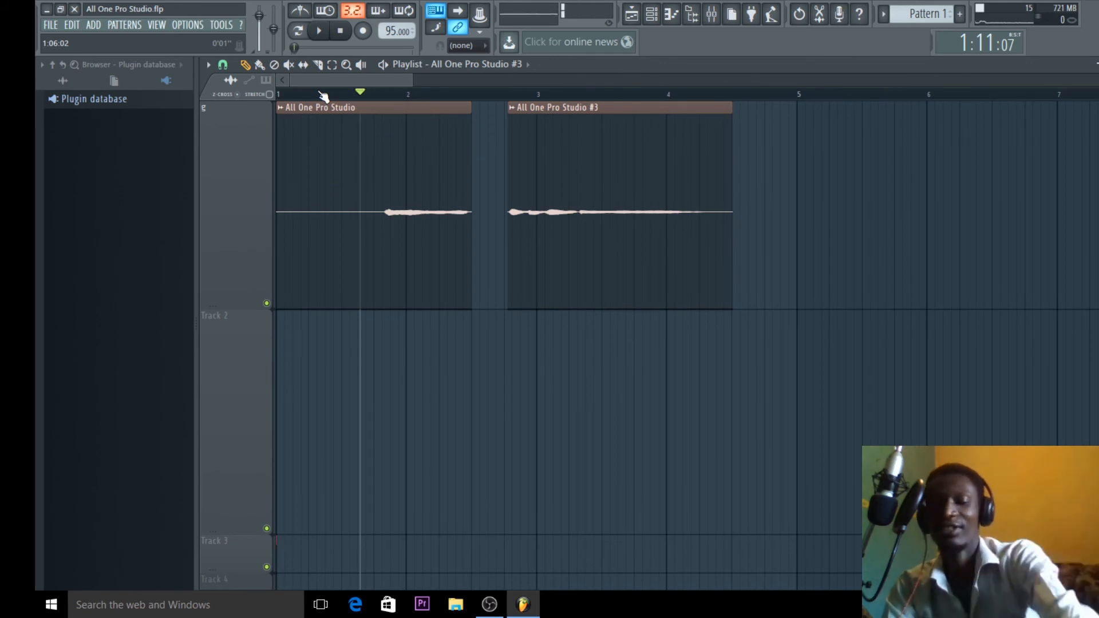
{"action": "left_click", "coordinate": [327, 32]}
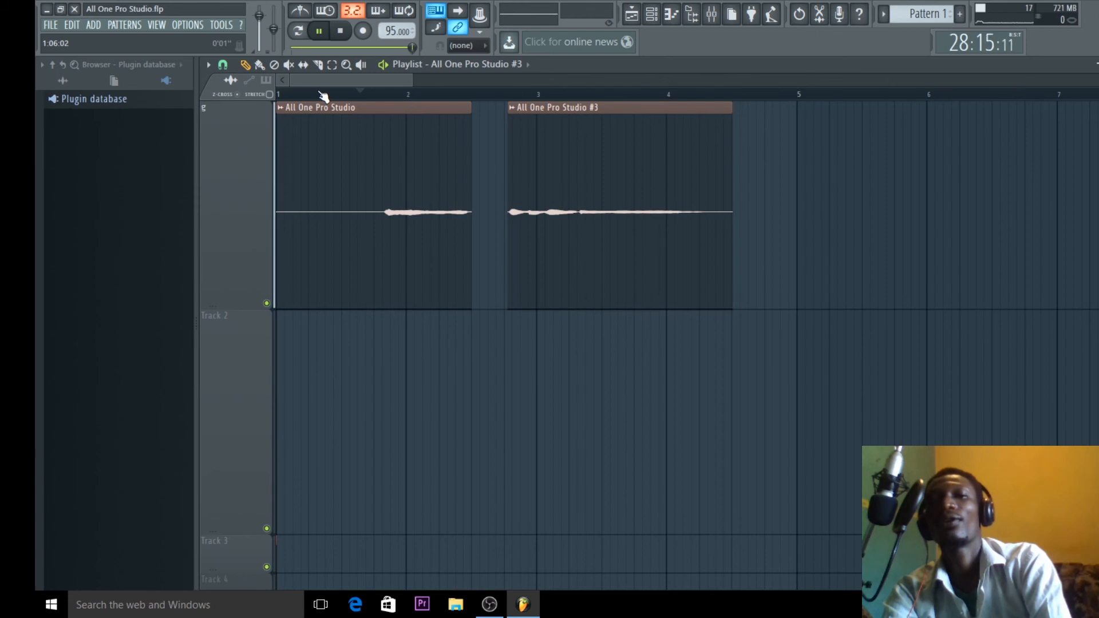
{"action": "left_click", "coordinate": [335, 30]}
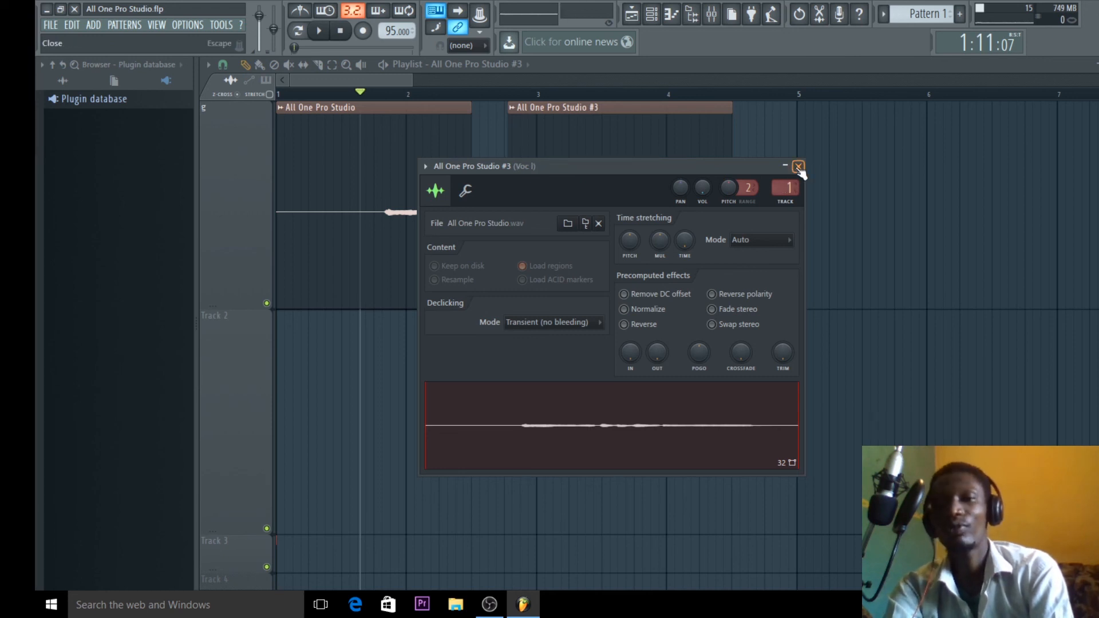
- Close the All One Pro Studio #3 settings, leaving both clips in the playlist
{"action": "left_click", "coordinate": [797, 167]}
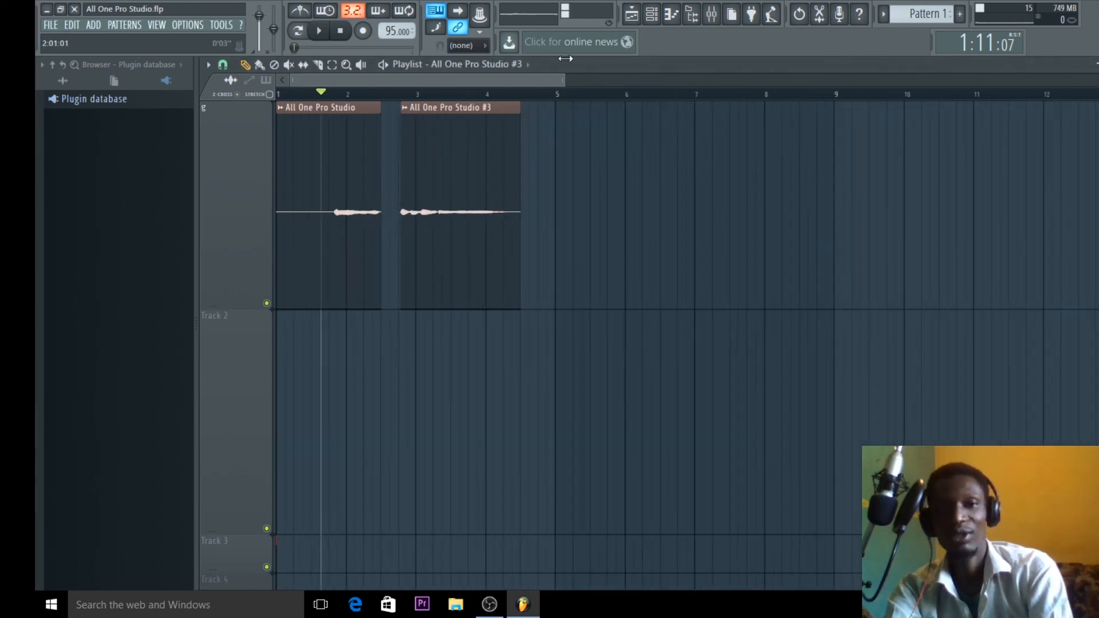